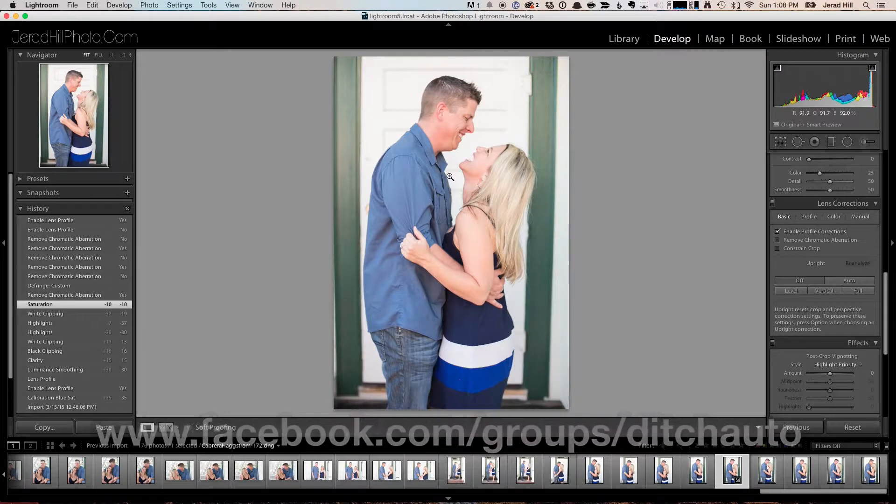
# - Zoom to 1:1 on the man's shirt collar and the woman's chin
pyautogui.click(450, 177)
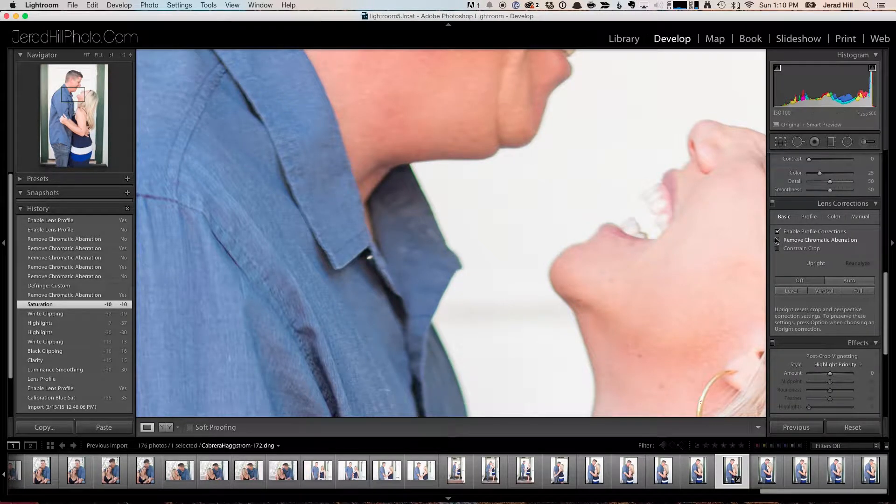
pyautogui.moveTo(777, 240)
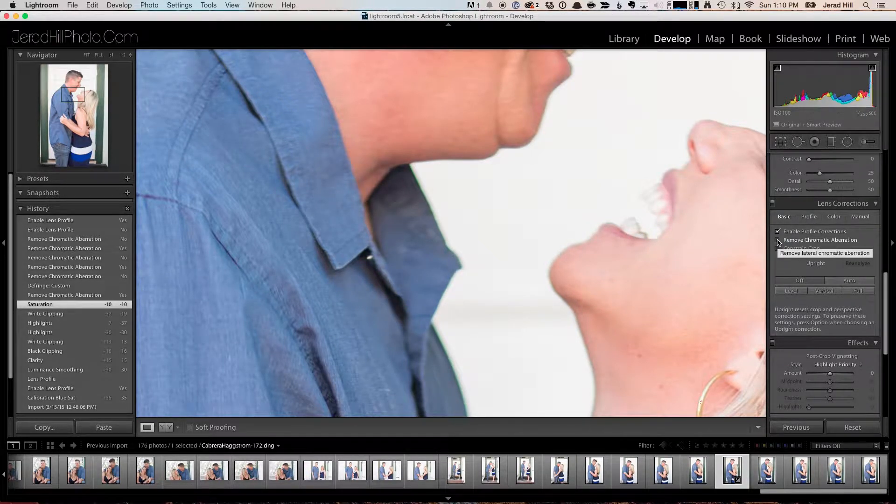
# - Tick Remove Chromatic Aberration in Lens Corrections Basic and pan the zoomed view
pyautogui.click(779, 240)
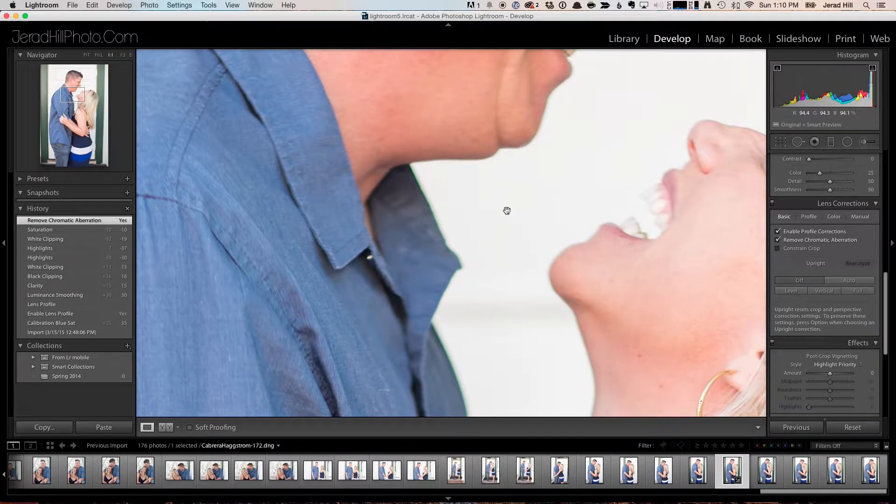
pyautogui.moveTo(507, 210); pyautogui.dragTo(423, 183)
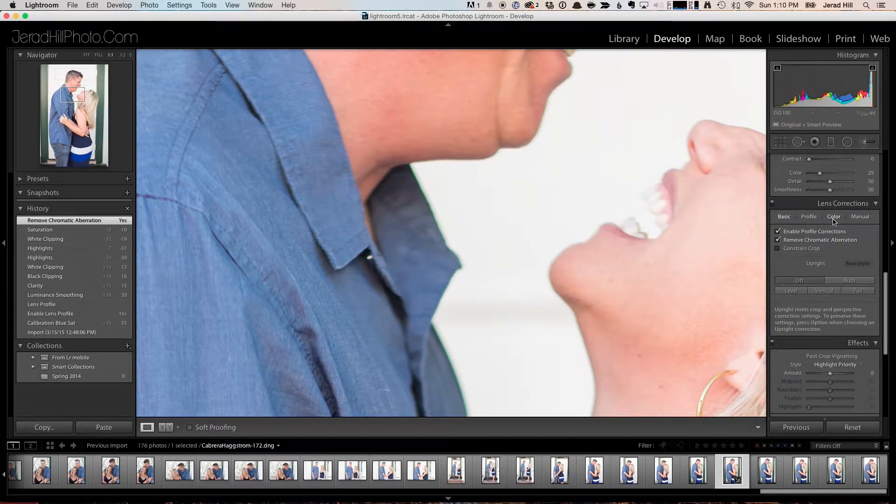
# - Show the Color defringe settings and toggle Remove Chromatic Aberration off and on
pyautogui.click(834, 217)
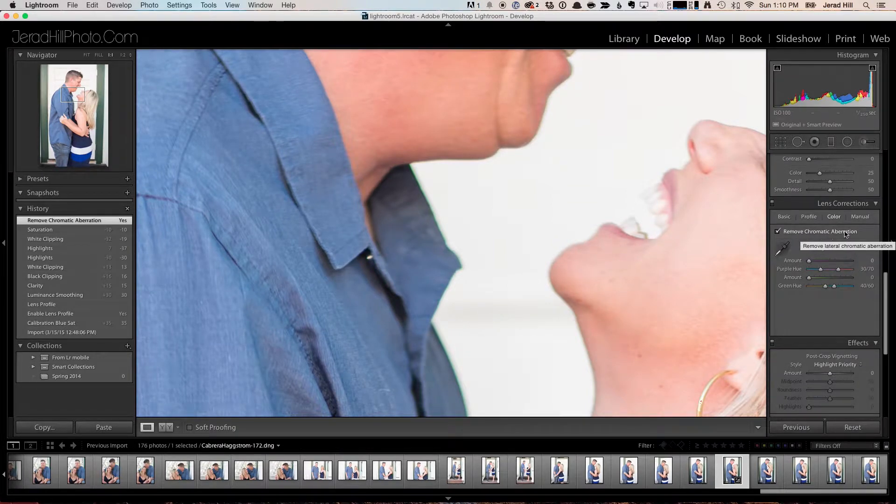
pyautogui.click(779, 231)
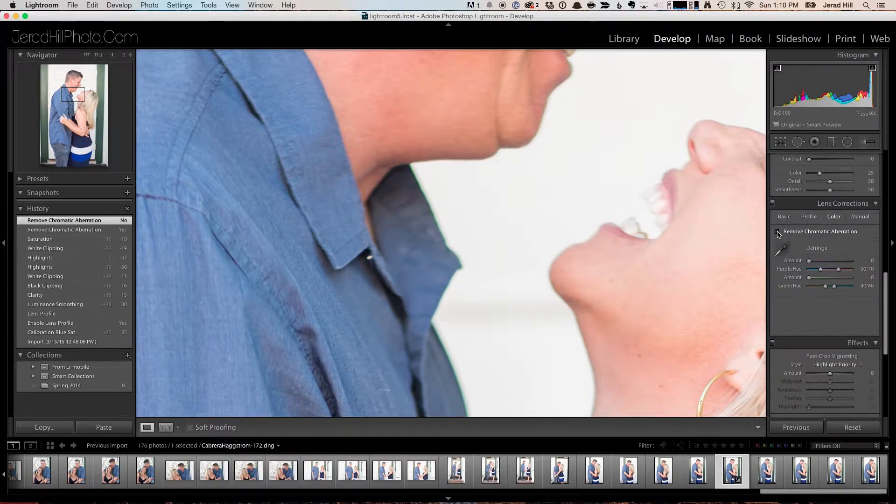
pyautogui.click(778, 232)
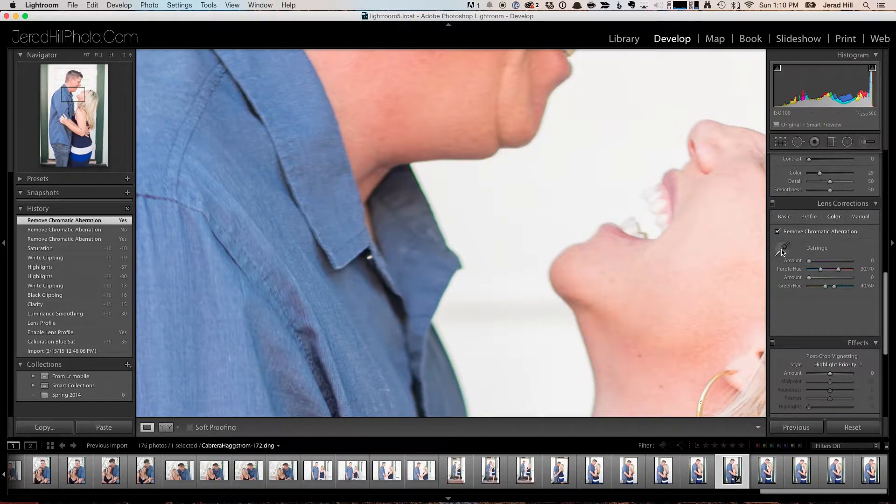
pyautogui.moveTo(785, 248)
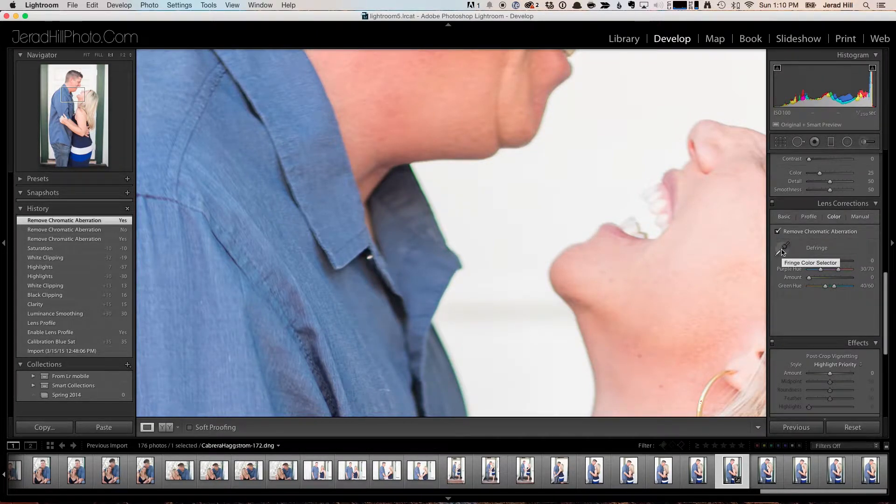
# - Activate the Fringe Color Selector eyedropper
pyautogui.click(784, 248)
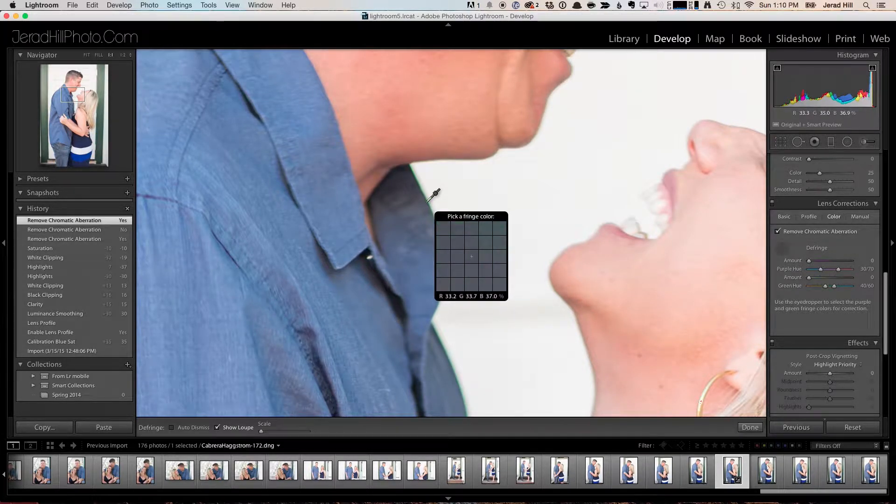
pyautogui.moveTo(423, 204)
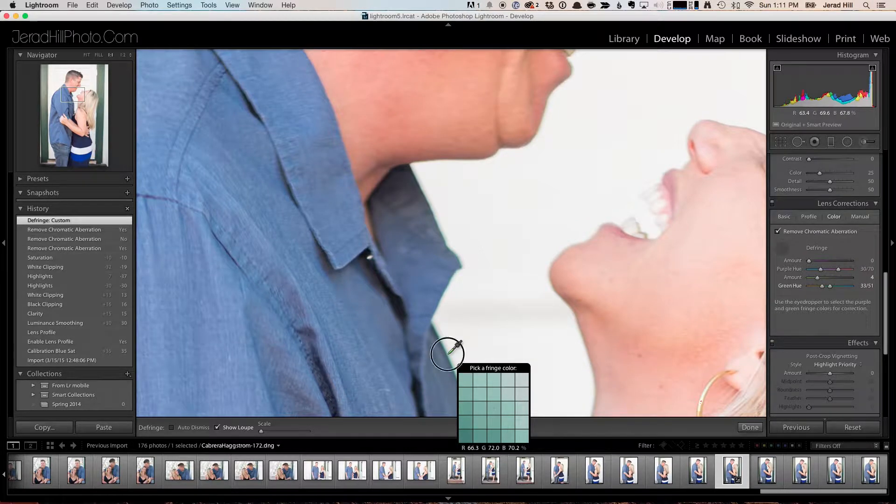
# - Sample the green shirt-edge fringe and tune green defringe to amount 6, hue 41/56
pyautogui.click(451, 352)
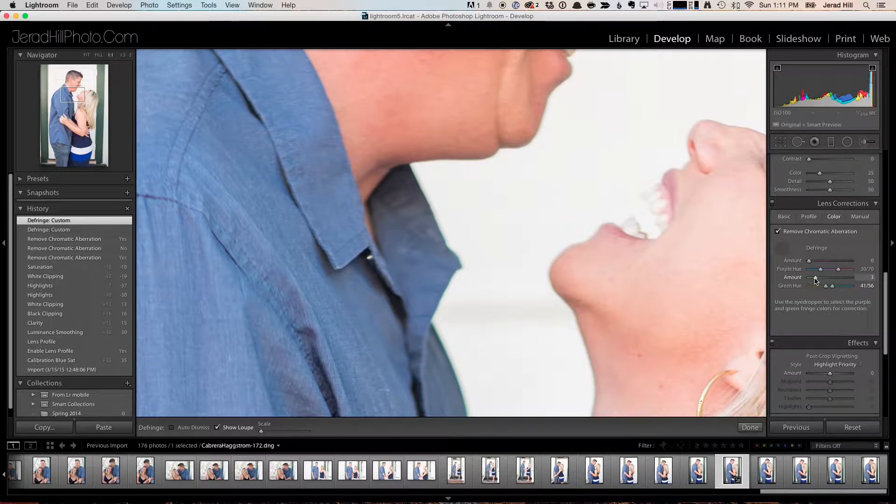
pyautogui.moveTo(840, 277); pyautogui.dragTo(809, 277)
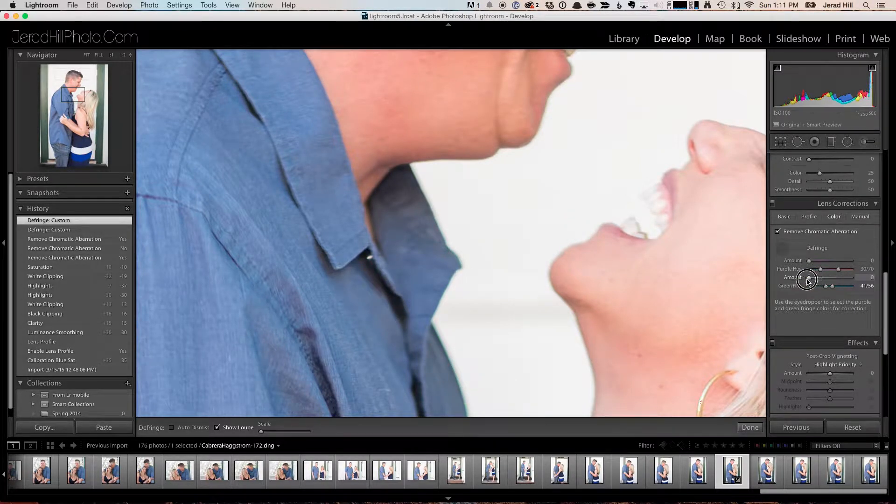
pyautogui.moveTo(808, 278); pyautogui.dragTo(842, 278)
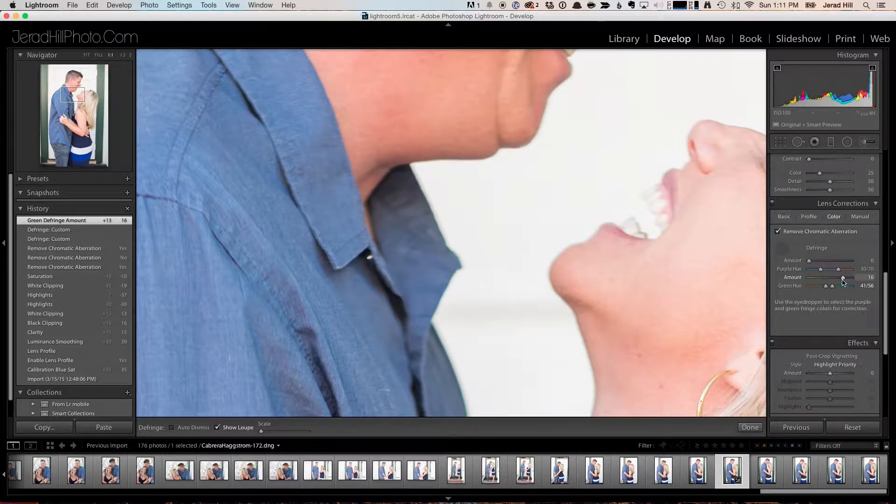
pyautogui.moveTo(843, 277); pyautogui.dragTo(827, 278)
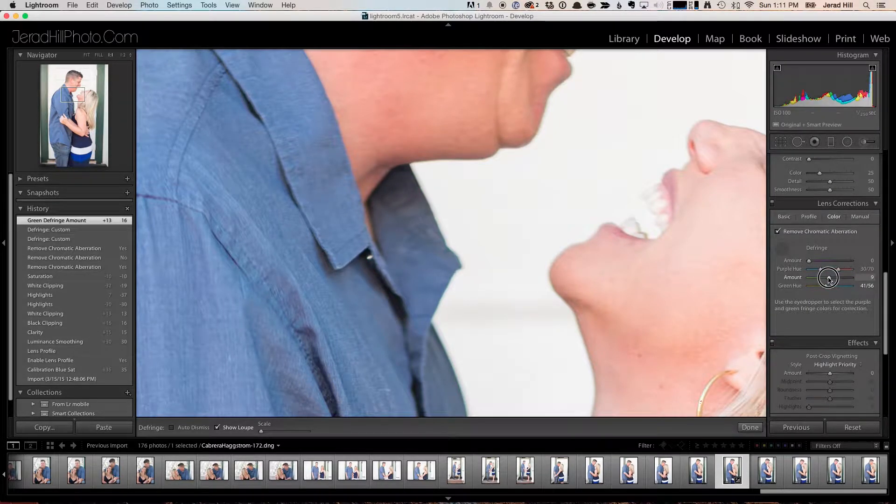
pyautogui.moveTo(832, 278); pyautogui.dragTo(815, 277)
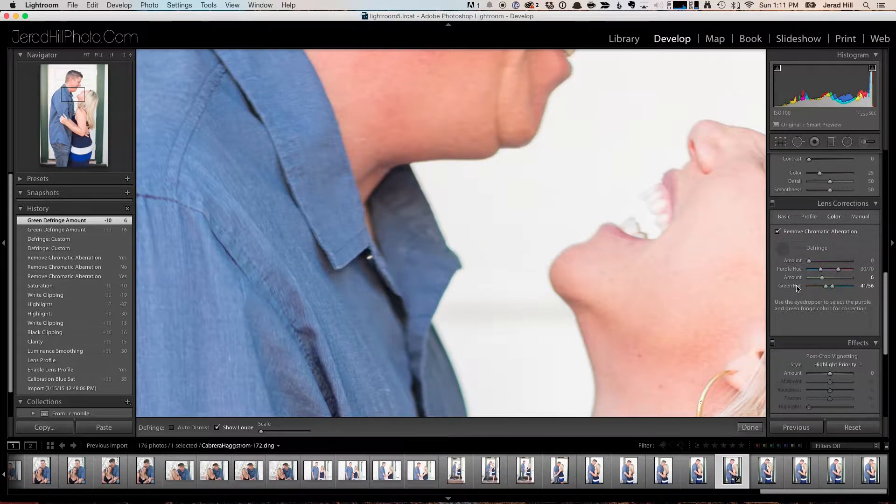
pyautogui.moveTo(829, 285); pyautogui.dragTo(828, 285)
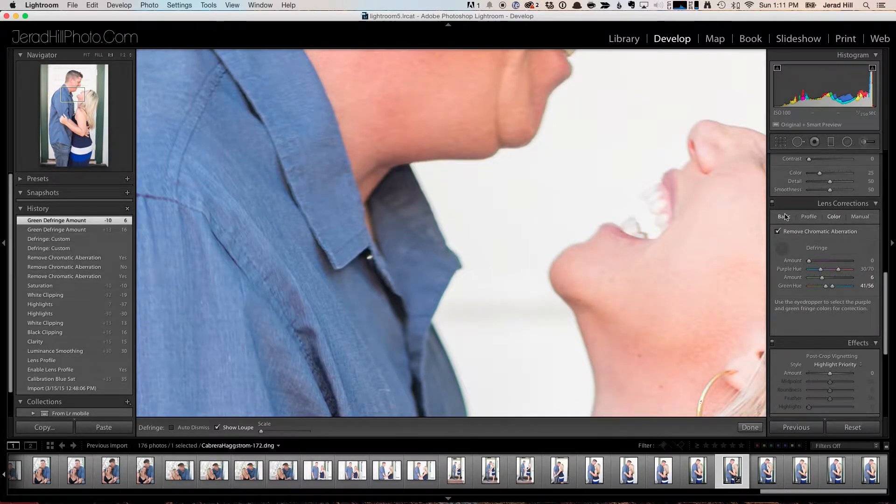
# - Show the Basic lens correction options and zoom the portrait out to Fit
pyautogui.click(784, 216)
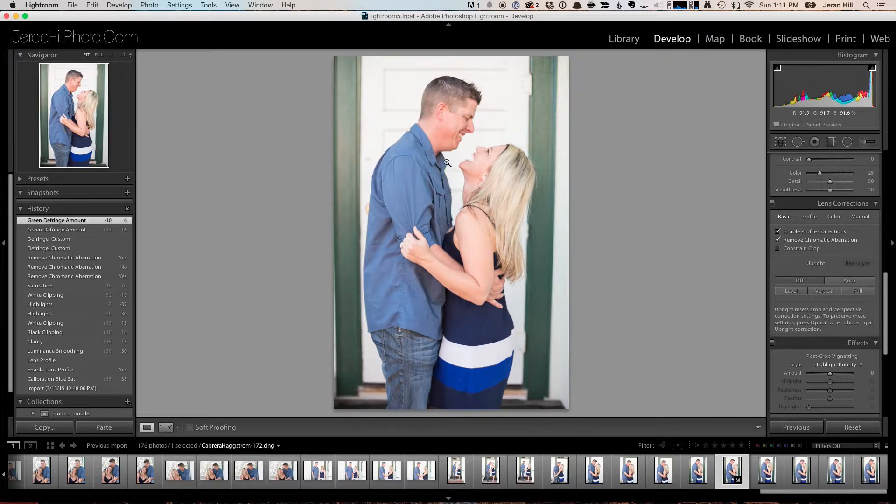
pyautogui.click(447, 163)
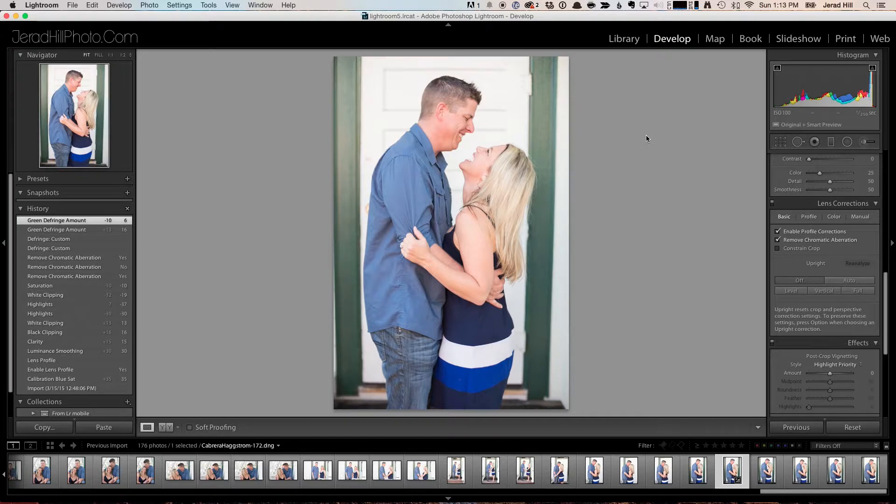
pyautogui.moveTo(476, 164)
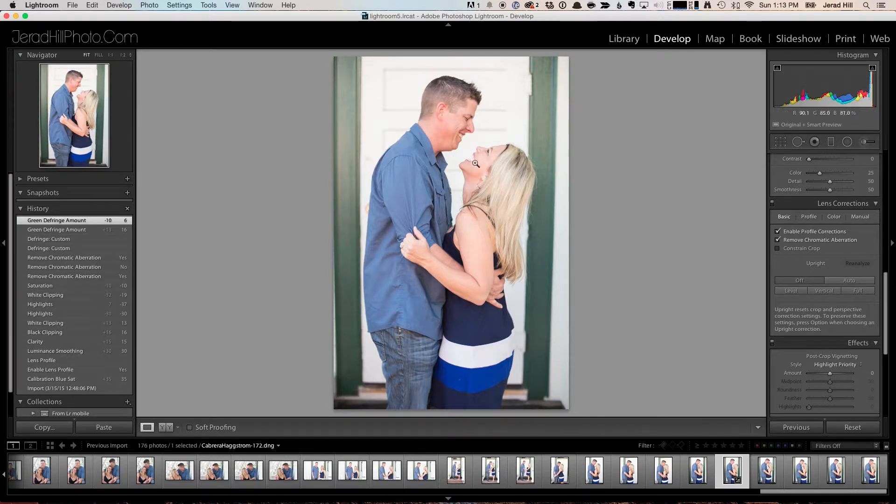
pyautogui.click(476, 164)
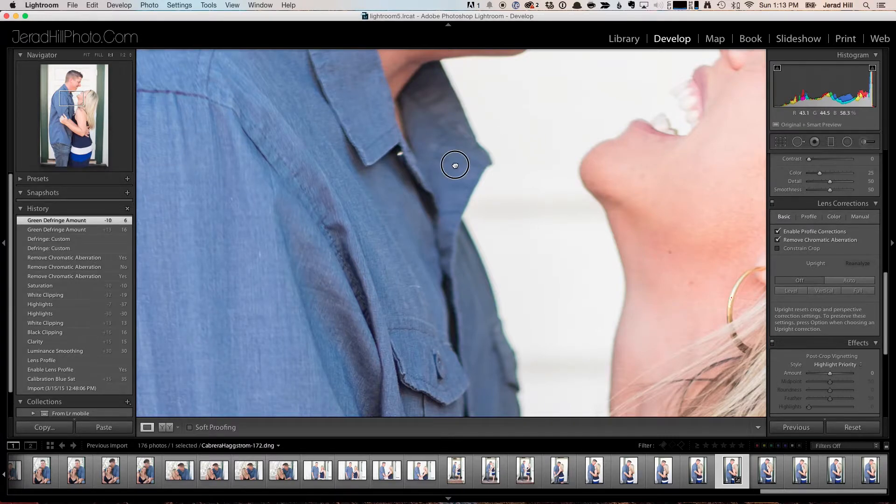
pyautogui.click(455, 166)
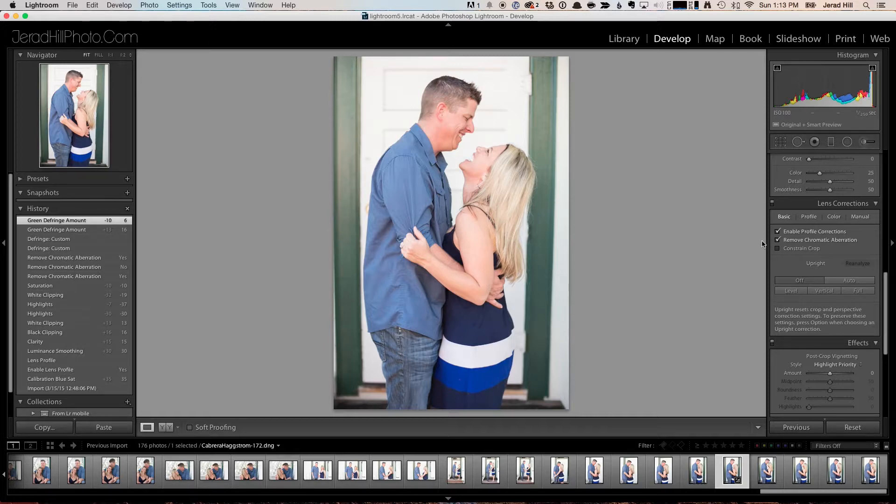
# - Show the Color defringe sliders again, with green defringe at amount 6
pyautogui.click(834, 216)
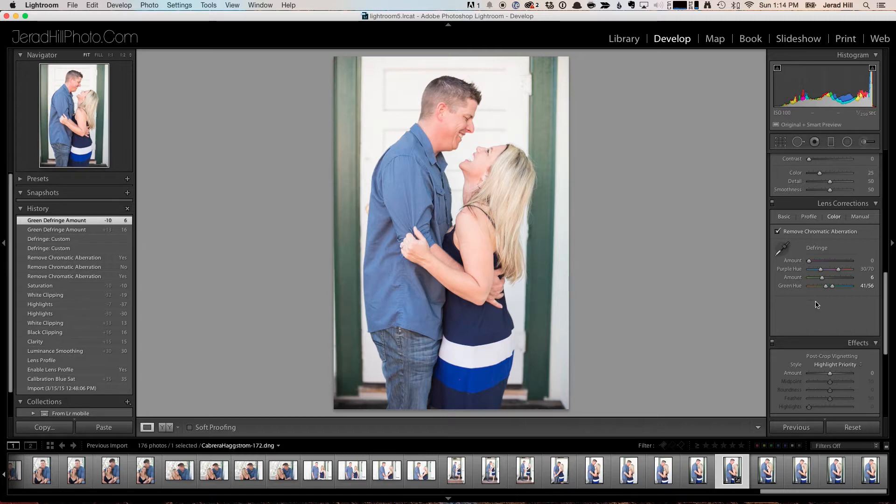
pyautogui.moveTo(797, 303)
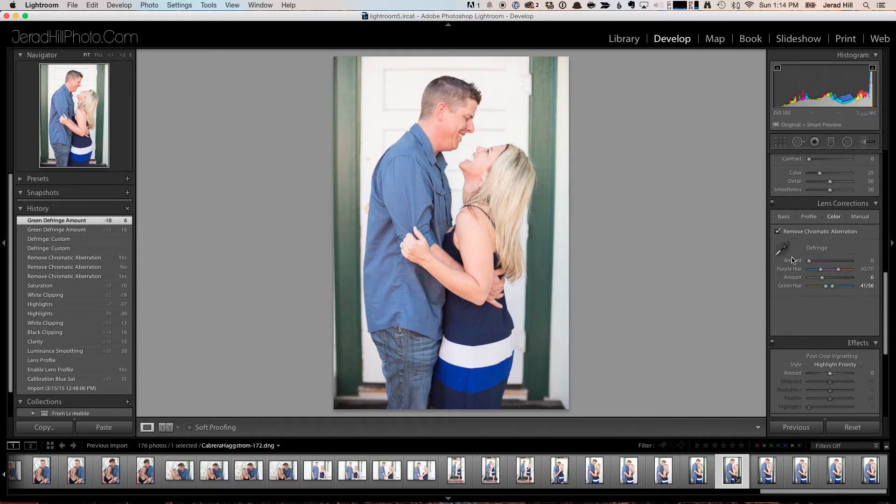
pyautogui.moveTo(792, 273)
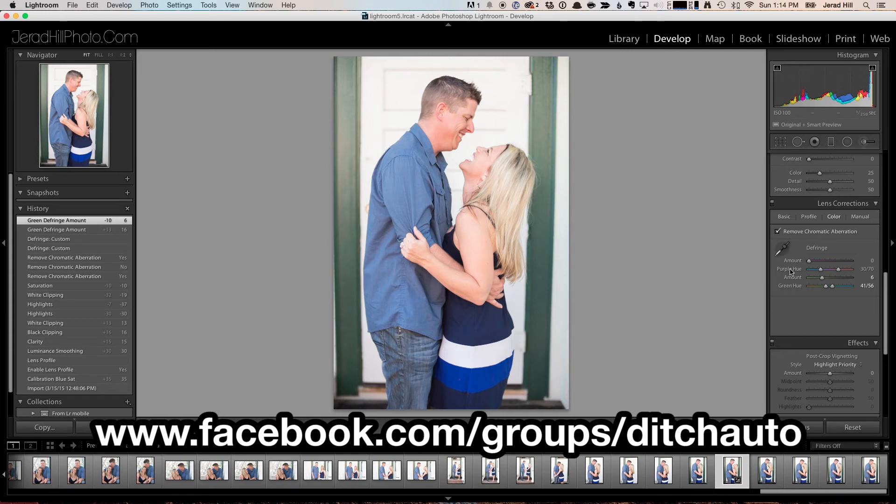
pyautogui.moveTo(728, 319)
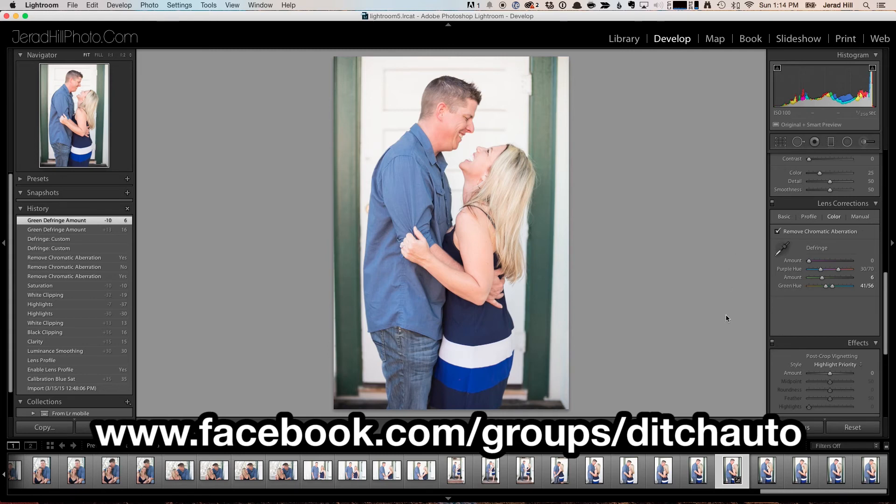